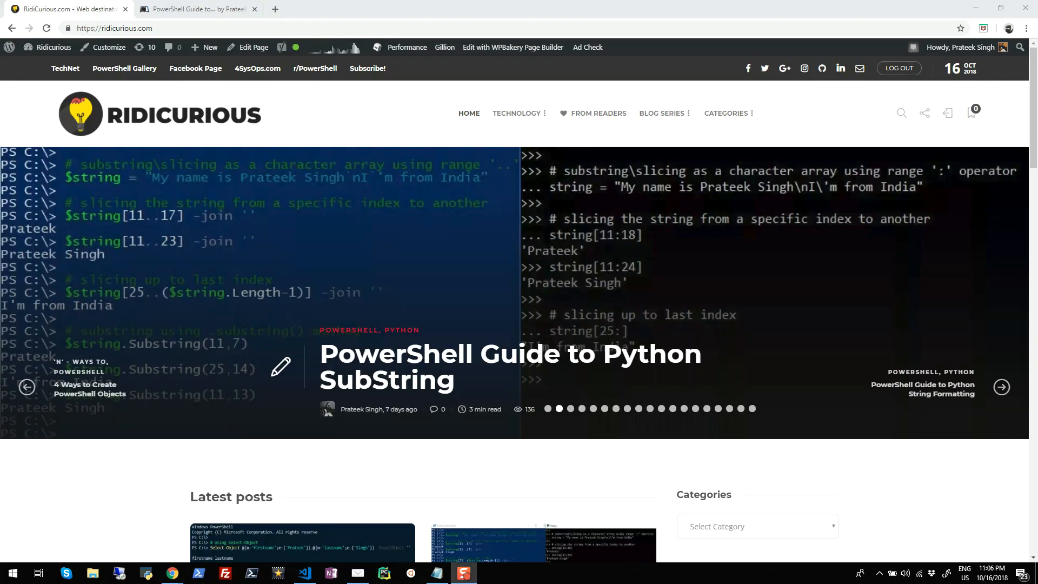
Switch to the Leanpub tab showing the PowerShell Guide to Python book page
{"action": "left_click", "coordinate": [1001, 387]}
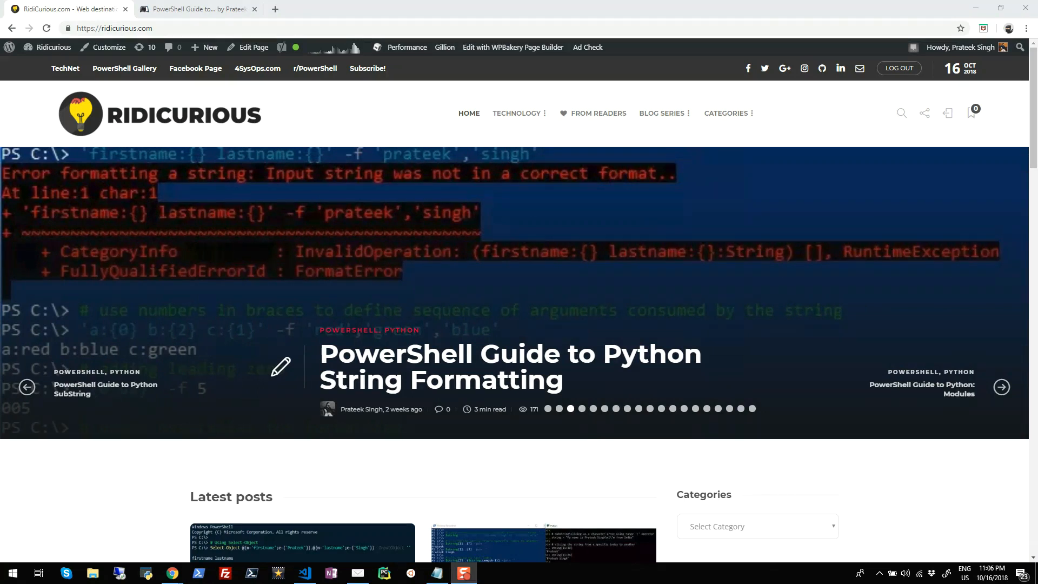
{"action": "left_click", "coordinate": [1001, 387]}
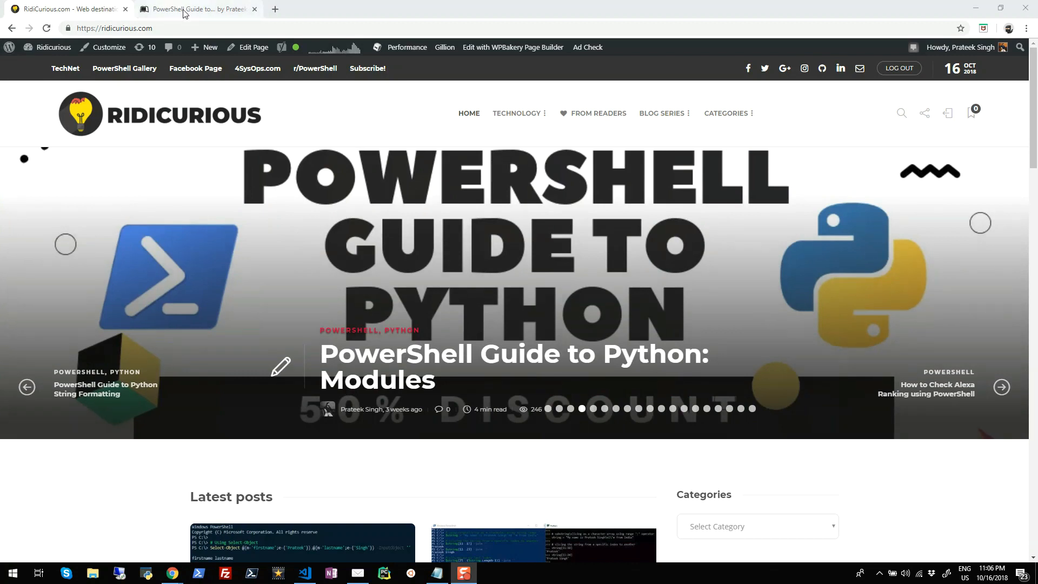
{"action": "left_click", "coordinate": [197, 8]}
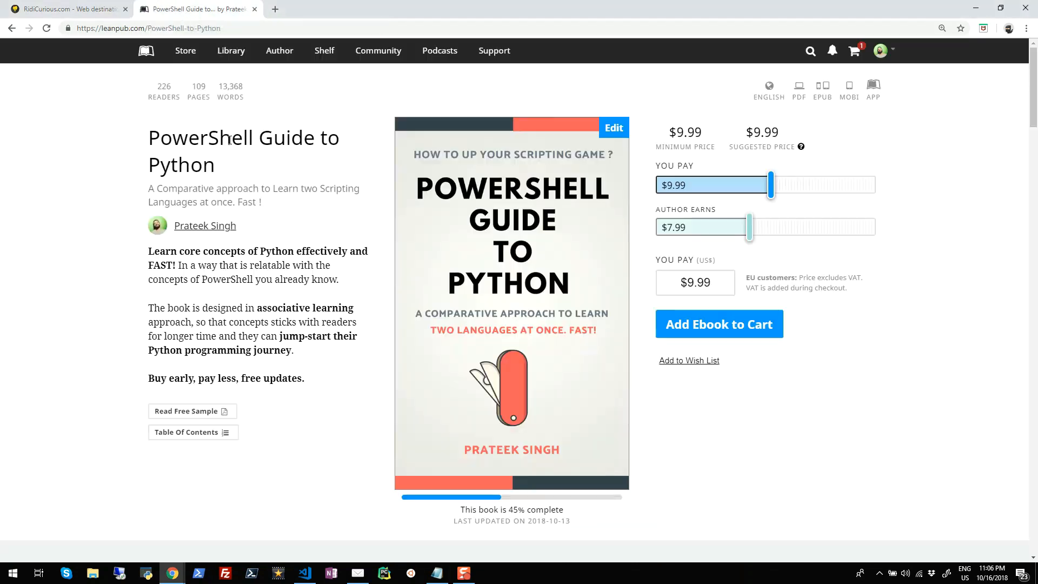
{"action": "mouse_move", "coordinate": [244, 174]}
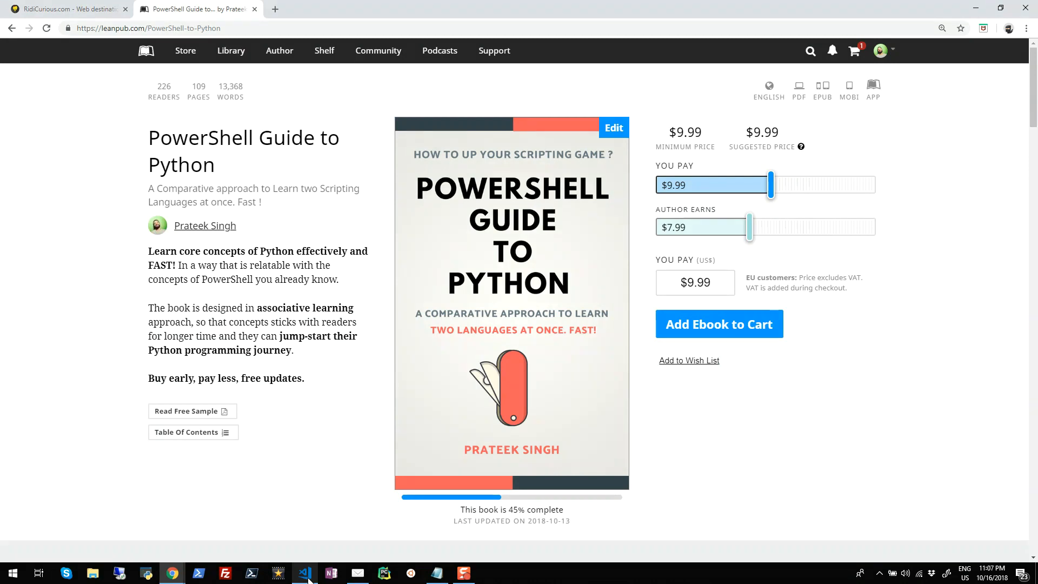
Write $env:PROCESSOR_ARCHITECTURE and [System.Environment]::Is64BitOperatingSystem, running the latter to get True
{"action": "left_click", "coordinate": [304, 573]}
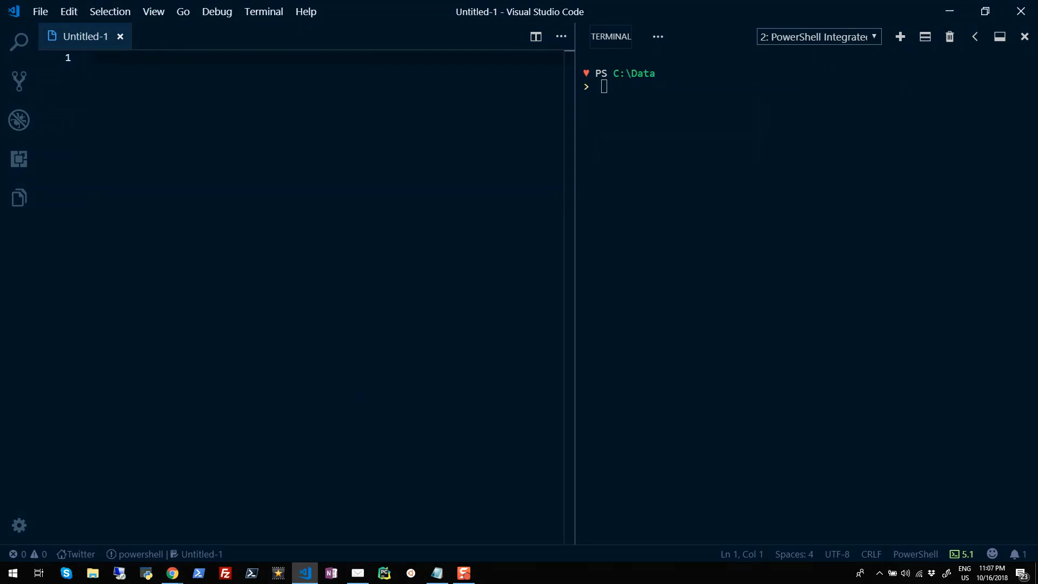
{"action": "left_click", "coordinate": [303, 157]}
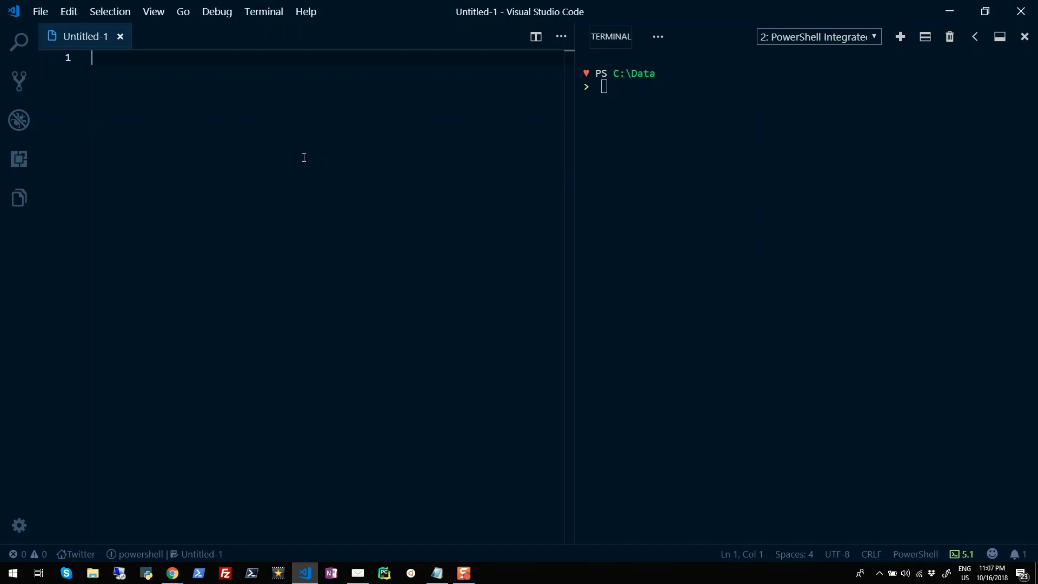
{"action": "type", "text": "$"}
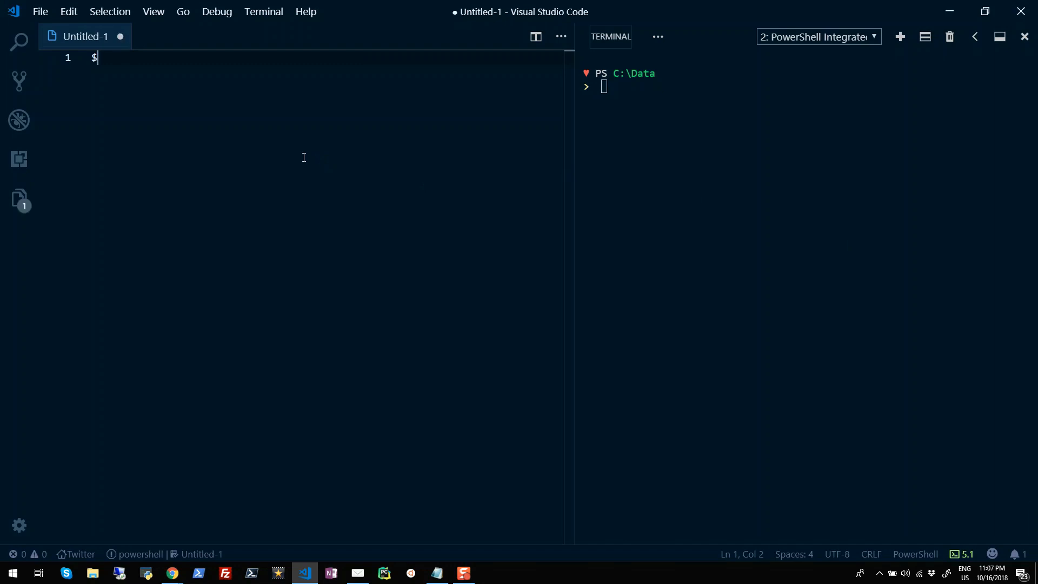
{"action": "type", "text": "env:Proces"}
{"action": "type", "text": "["}
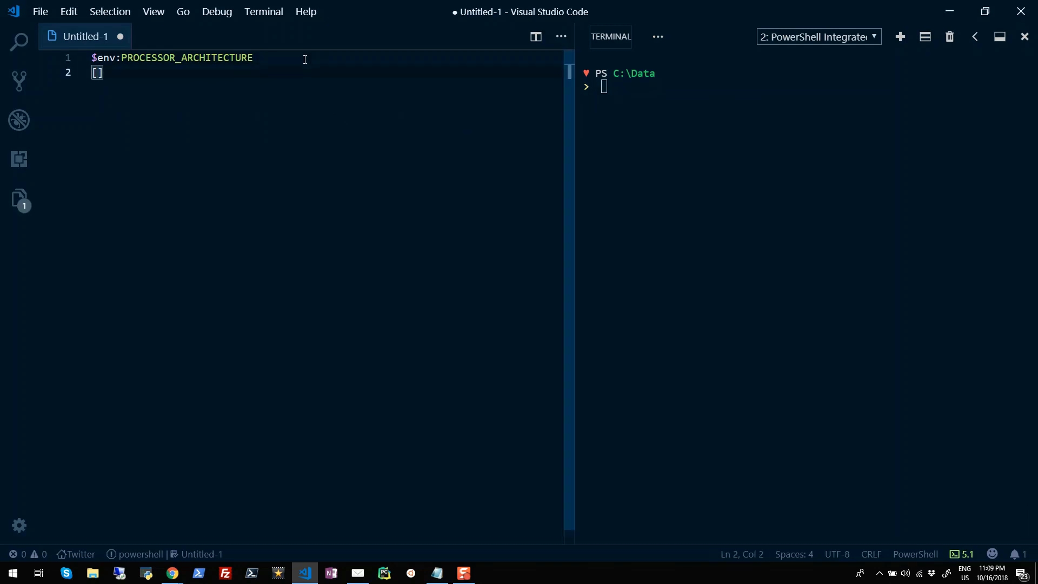
{"action": "type", "text": "environment"}
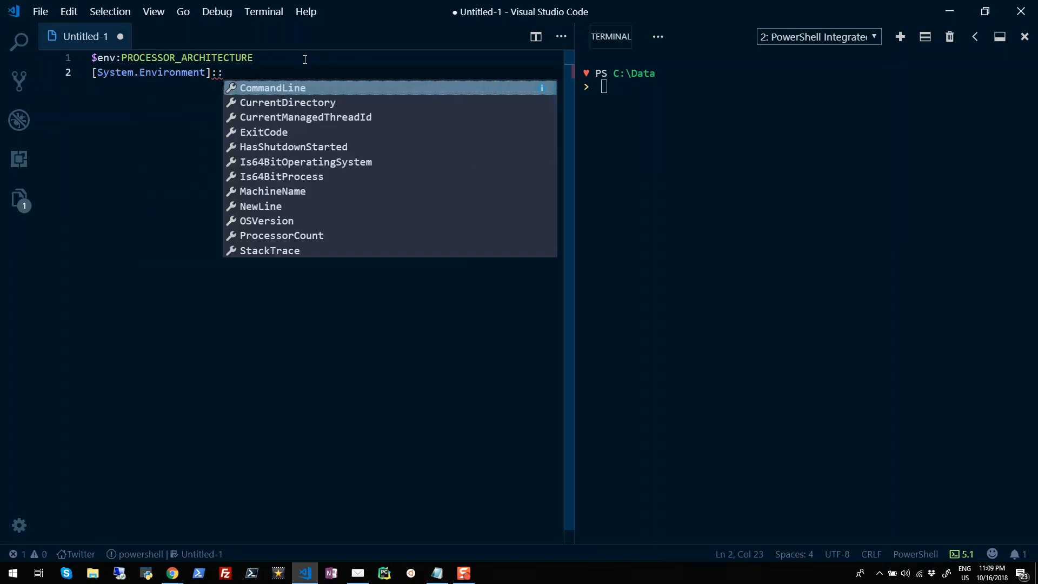
{"action": "type", "text": "IS"}
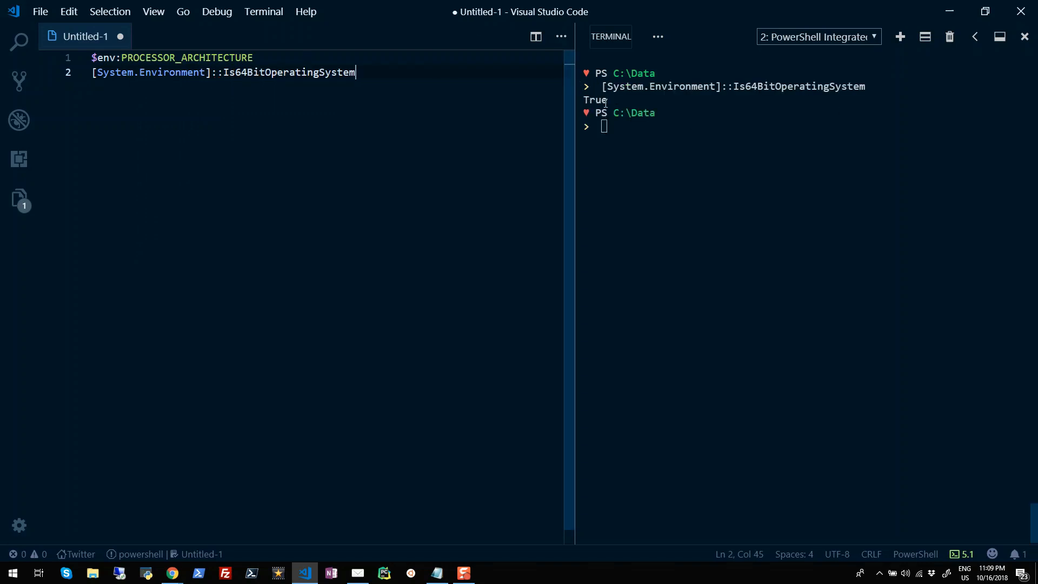
{"action": "double_click", "coordinate": [594, 99]}
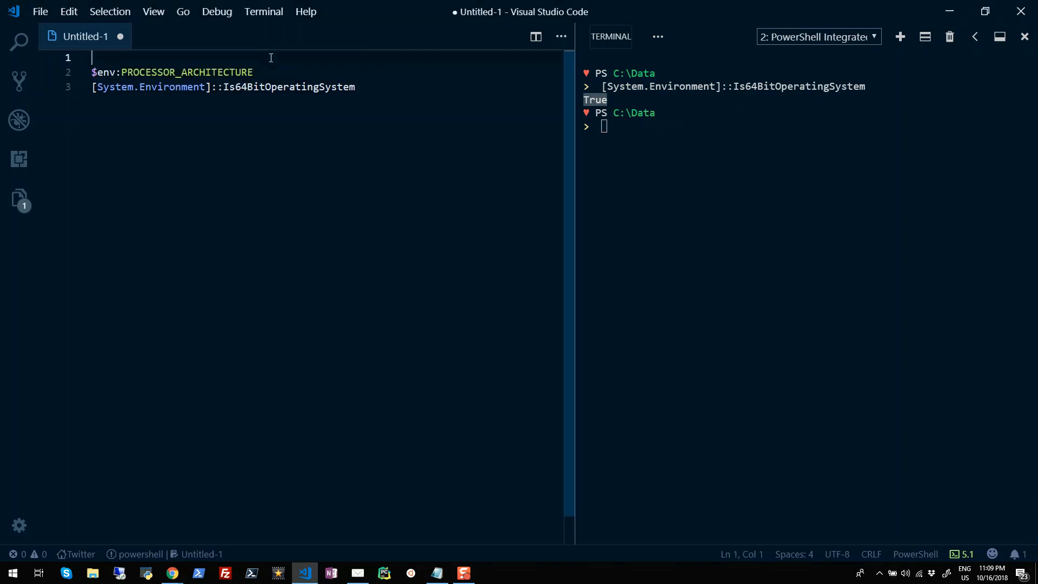
Label method 1 as Environment Variables and review the method 2 Win32_OperatingSystem WMI/CIM lines
{"action": "type", "text": "# method 1 - Enviroment Variables"}
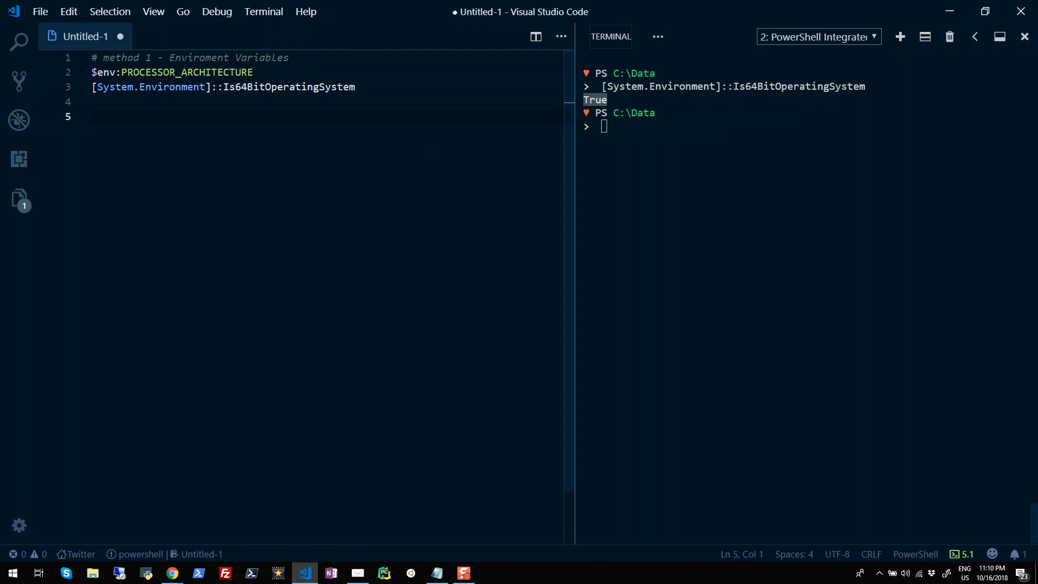
{"action": "left_click", "coordinate": [92, 117]}
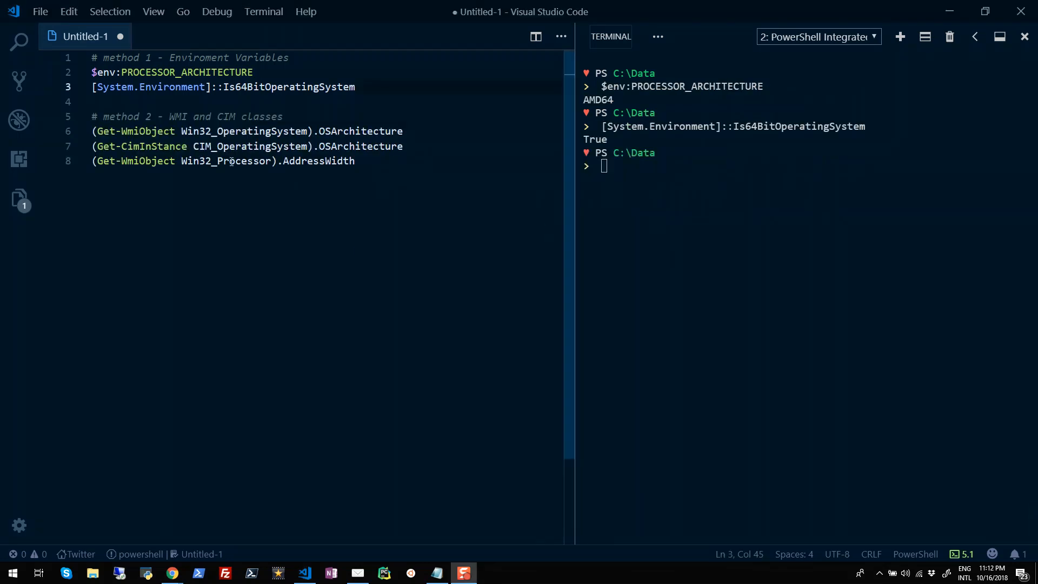
{"action": "mouse_move", "coordinate": [181, 131]}
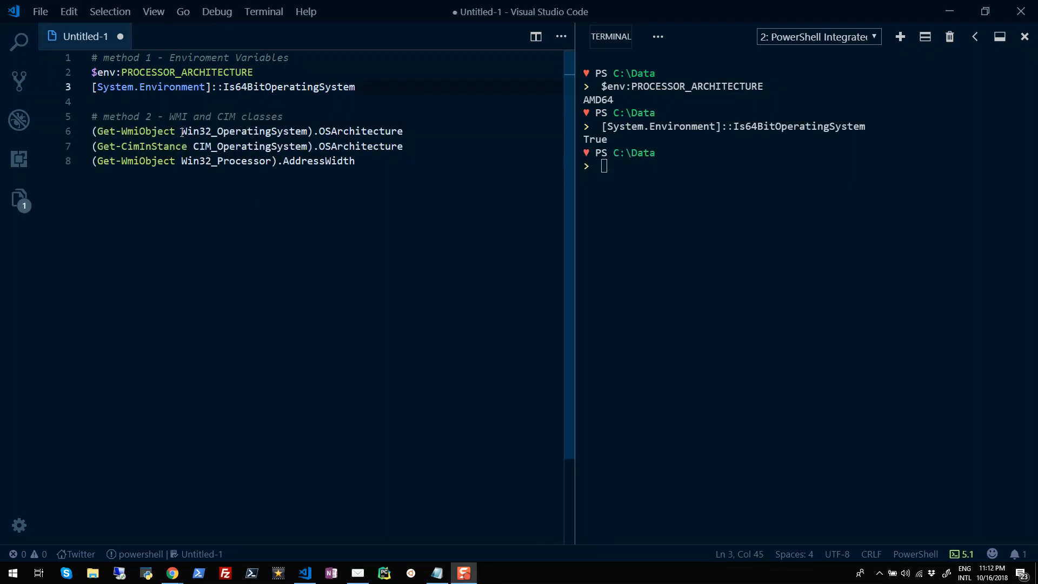
{"action": "double_click", "coordinate": [245, 131]}
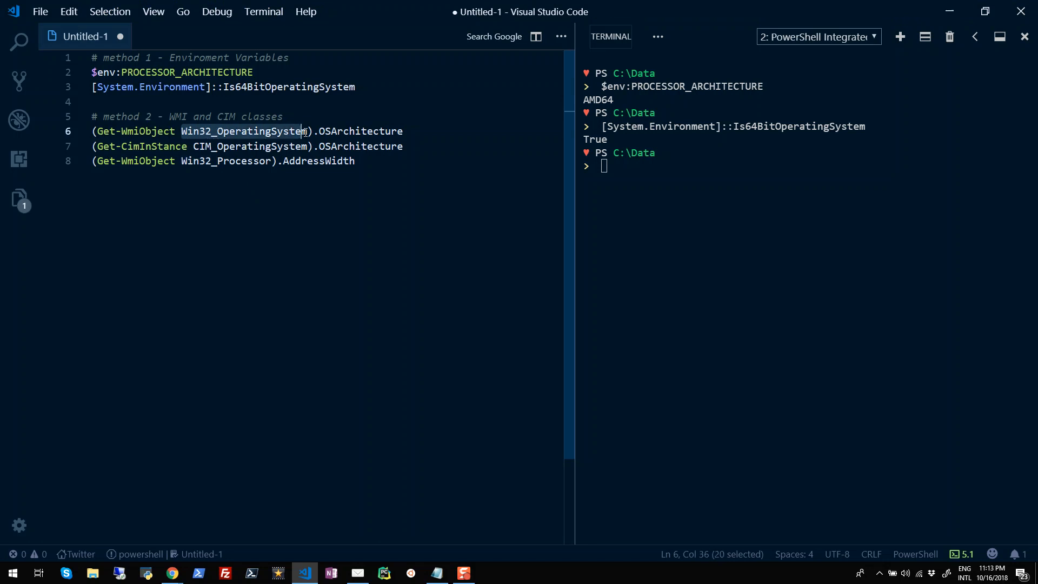
{"action": "left_click", "coordinate": [136, 131]}
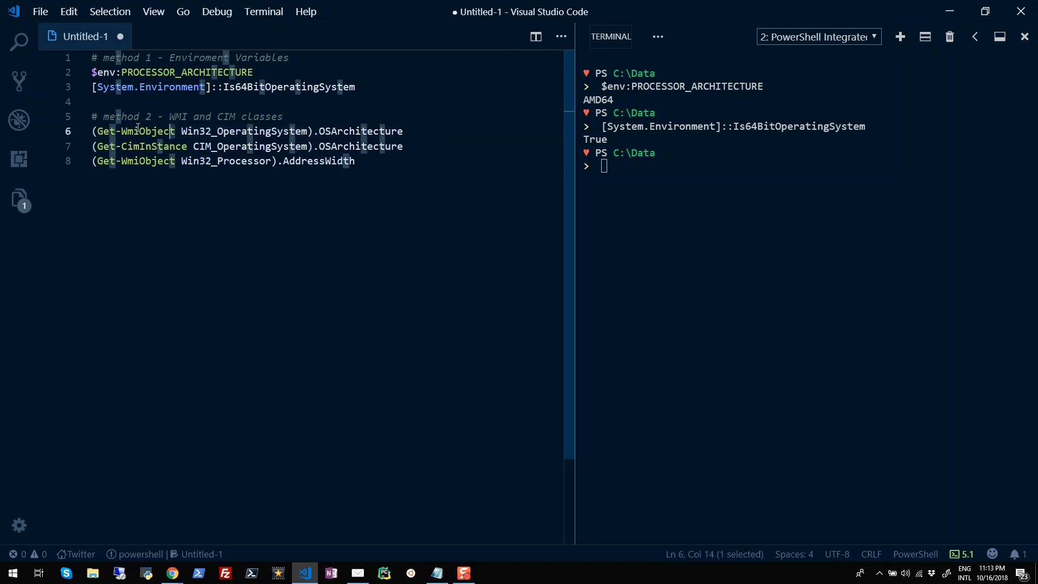
{"action": "left_click", "coordinate": [402, 130]}
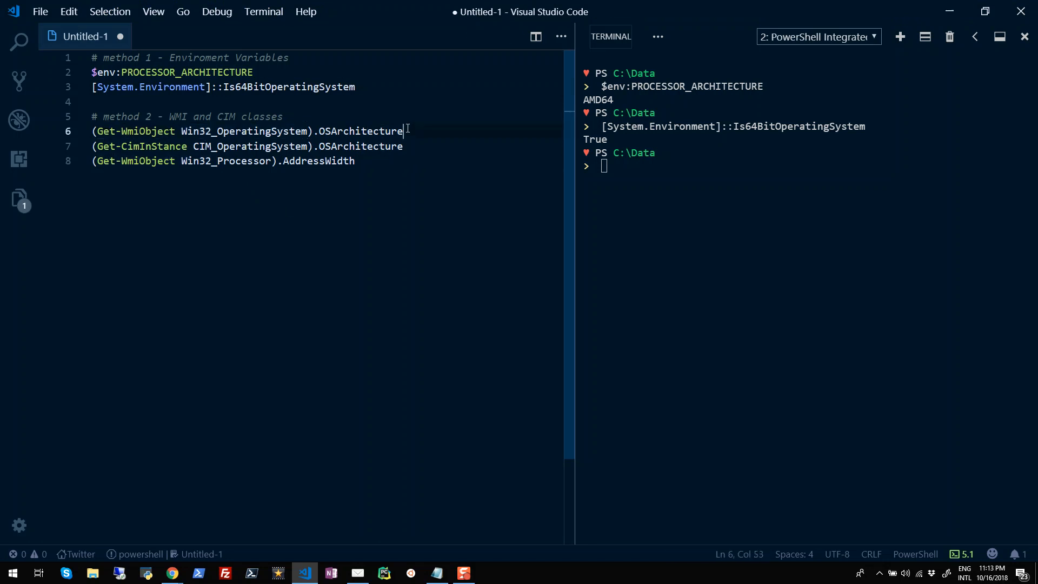
{"action": "left_click", "coordinate": [204, 161]}
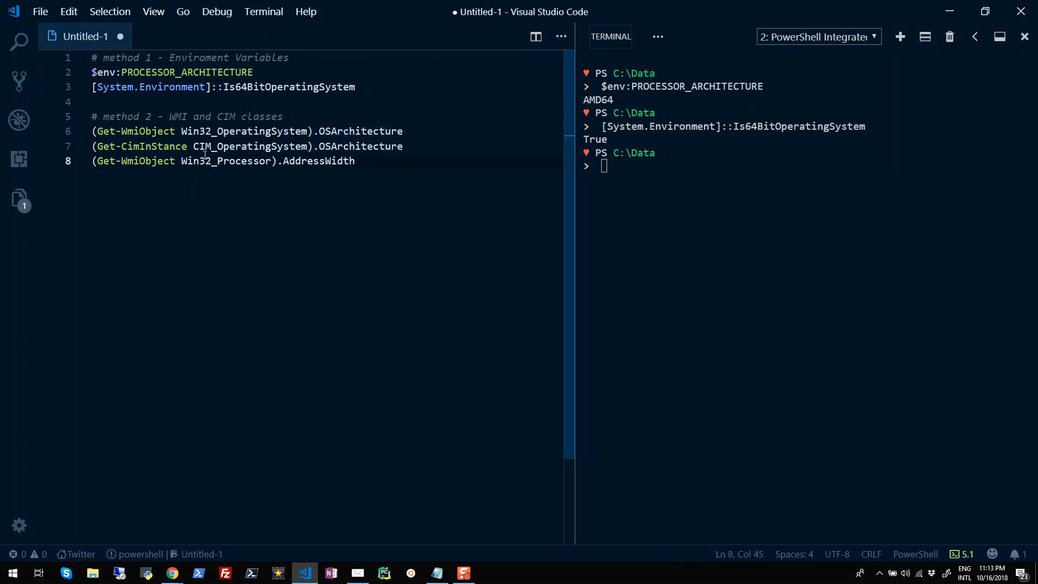
Run the Win32_Processor AddressWidth line (64), then lines 6–7 (64-bit), and add the method 3 comment
{"action": "double_click", "coordinate": [249, 146]}
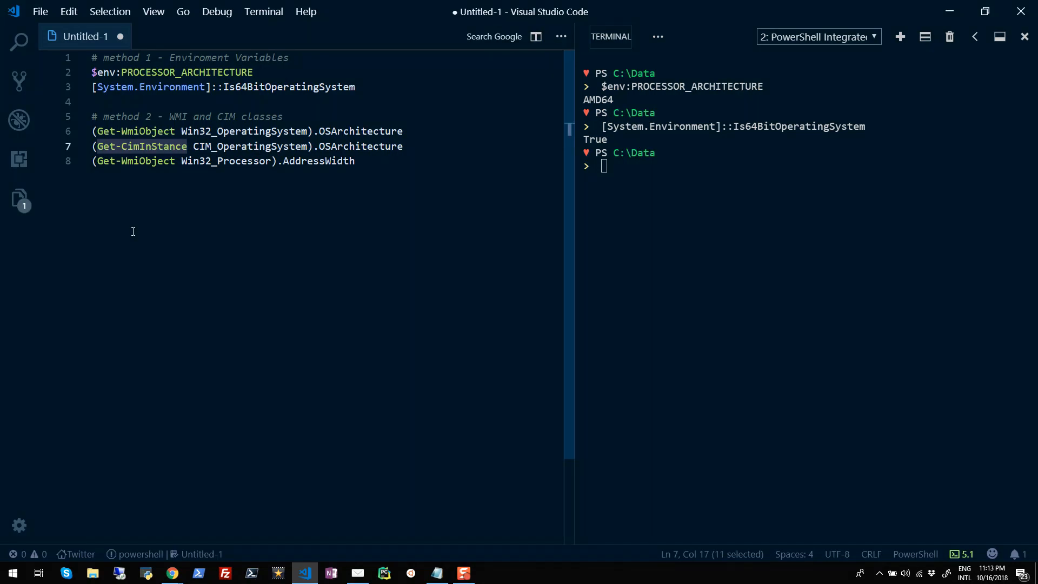
{"action": "left_click", "coordinate": [355, 161]}
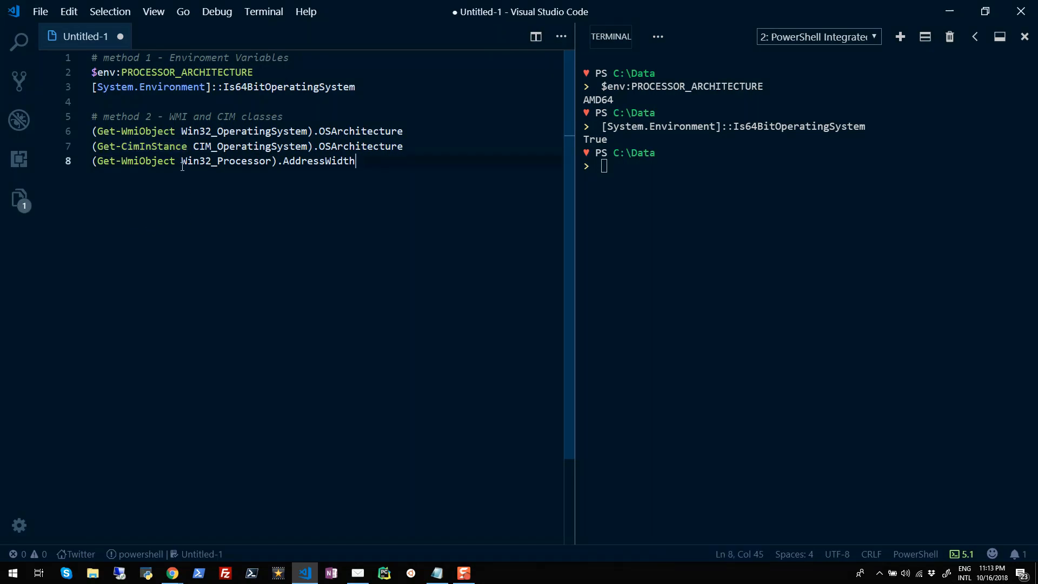
{"action": "double_click", "coordinate": [225, 161]}
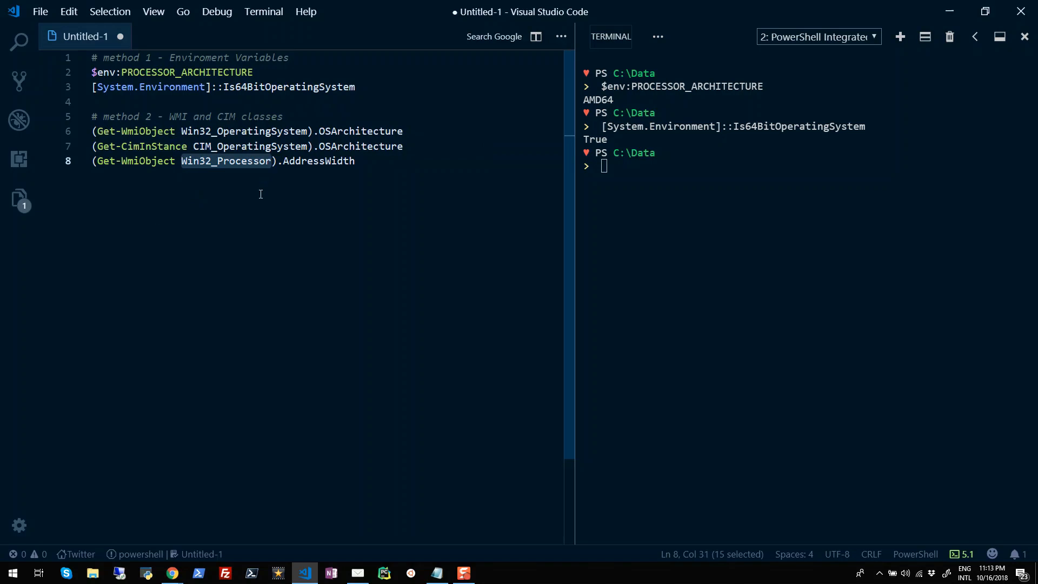
{"action": "left_click", "coordinate": [356, 161]}
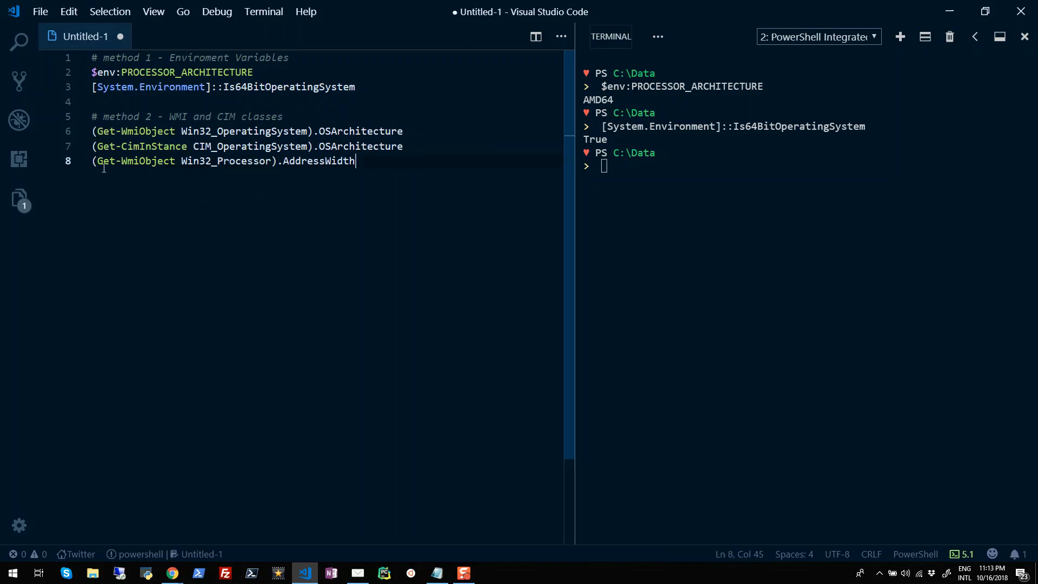
{"action": "triple_click", "coordinate": [224, 161]}
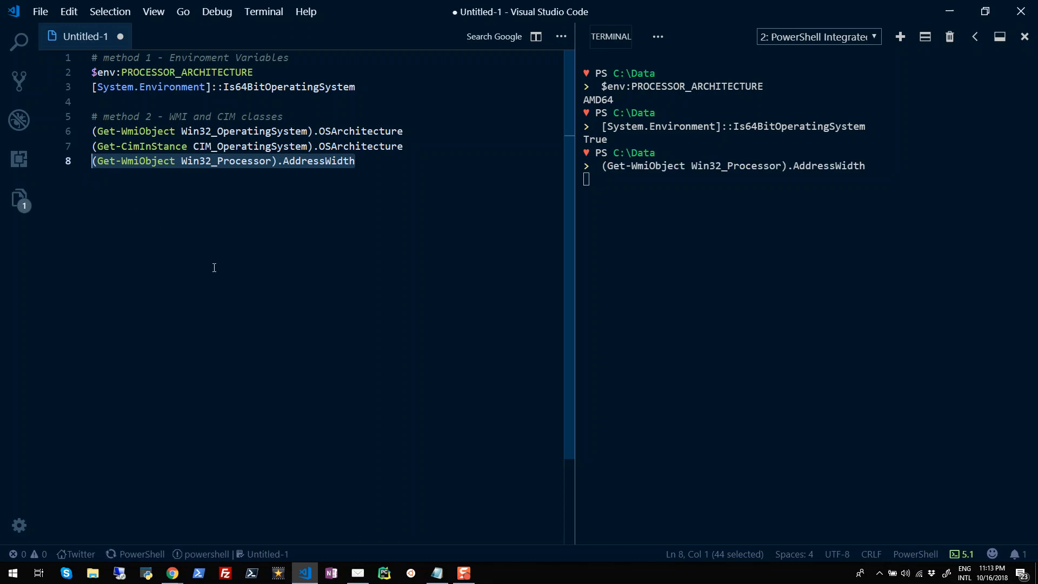
{"action": "key", "text": "Return"}
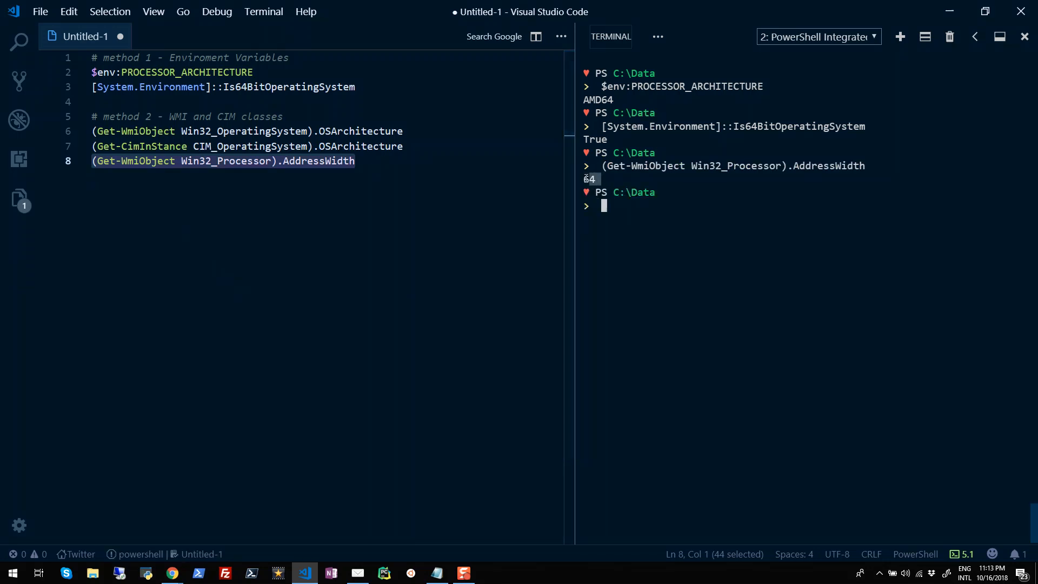
{"action": "left_click", "coordinate": [410, 204]}
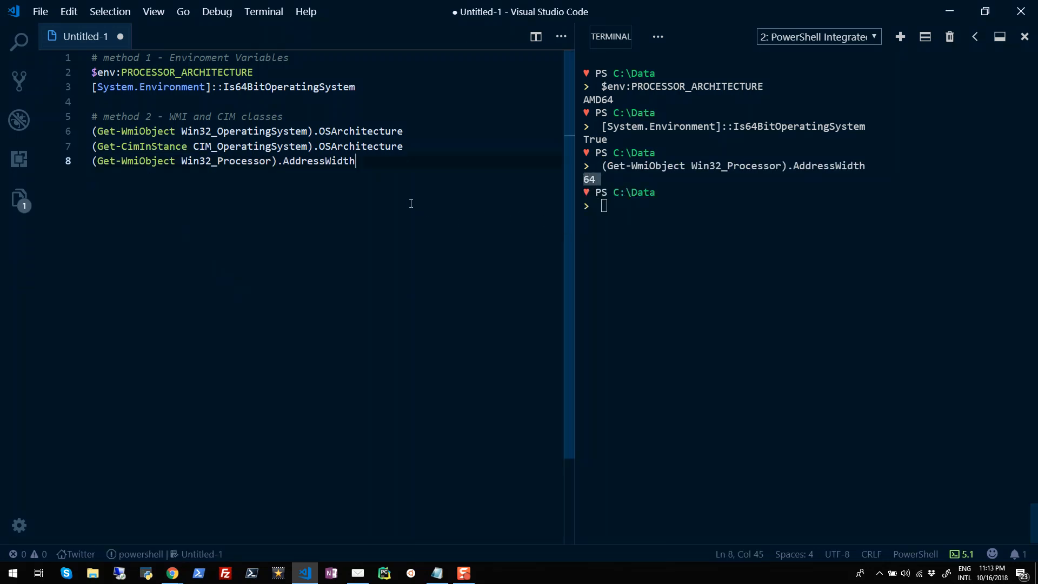
{"action": "left_click", "coordinate": [402, 147]}
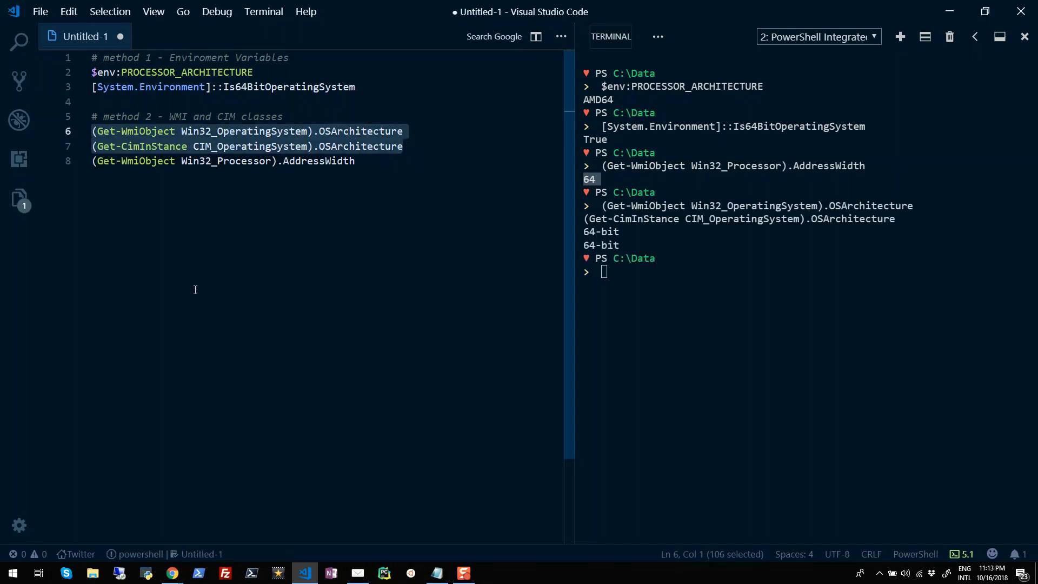
{"action": "mouse_move", "coordinate": [702, 295]}
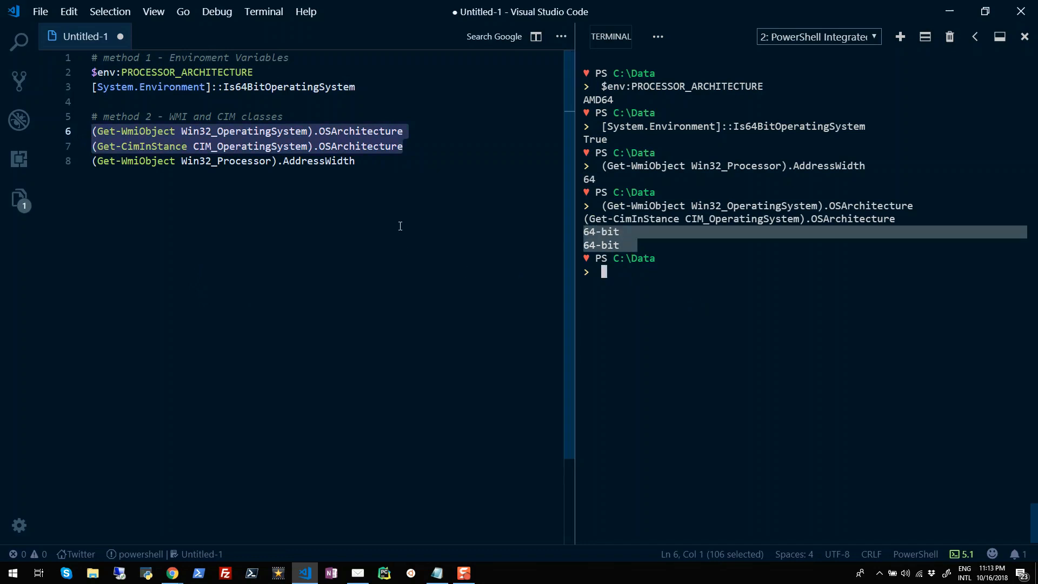
{"action": "type", "text": "# method 3 - Native CMD commands"}
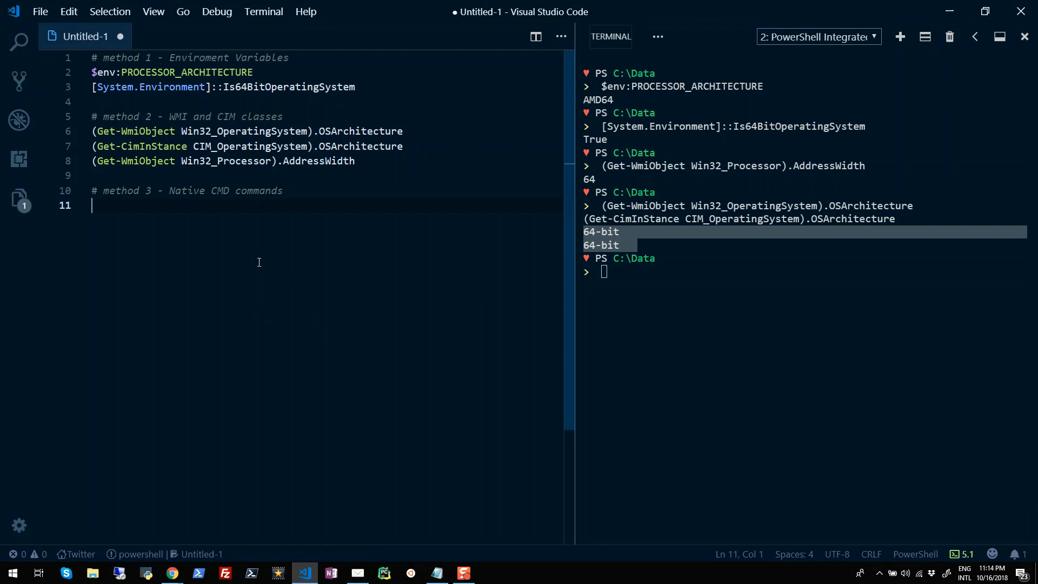
Type and run (wmic os get OSArchitecture)[2], returning only 64-bit
{"action": "type", "text": "wmic os get osar"}
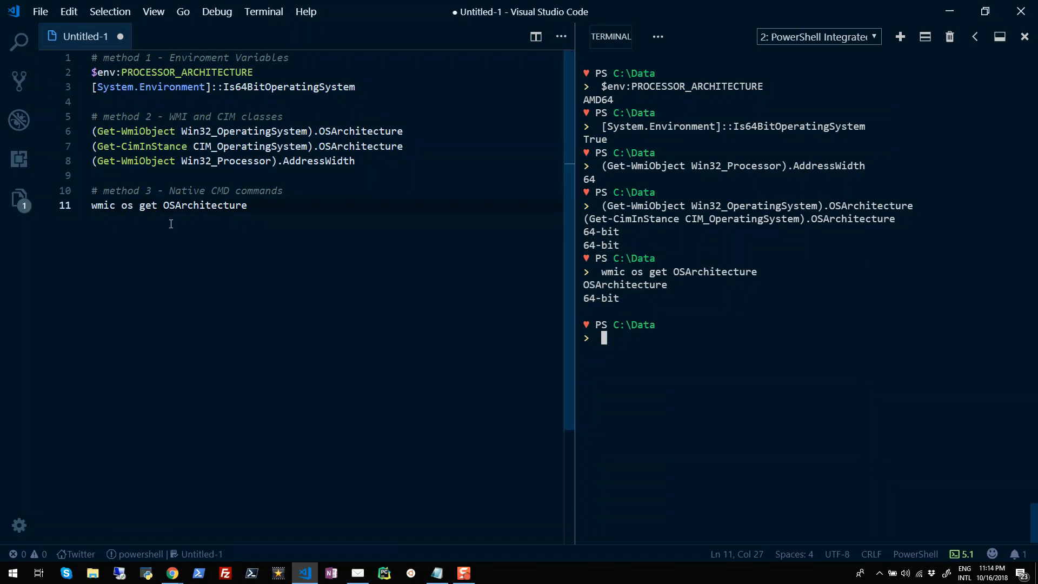
{"action": "type", "text": ")[2"}
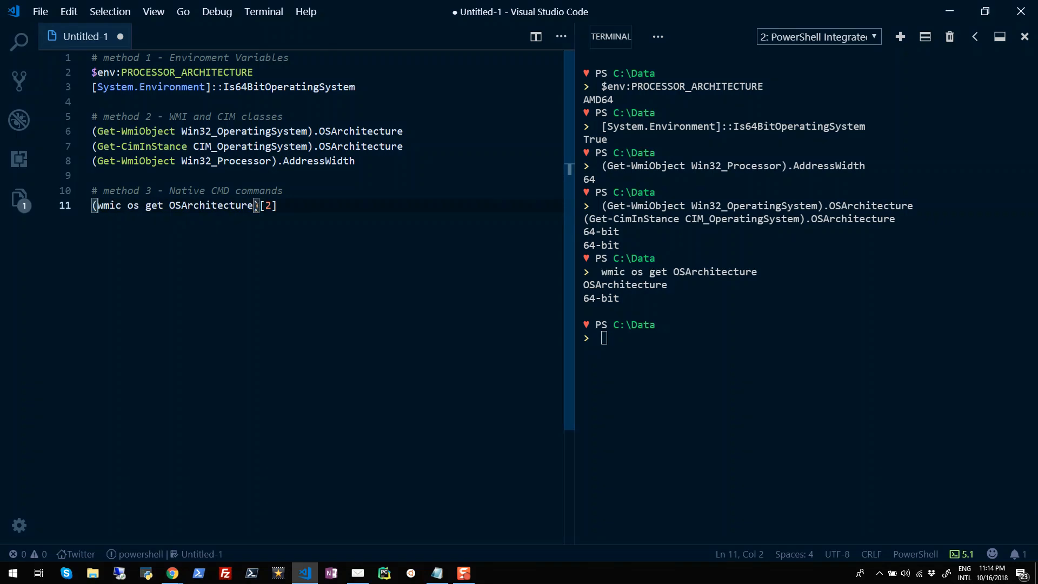
{"action": "key", "text": "Return"}
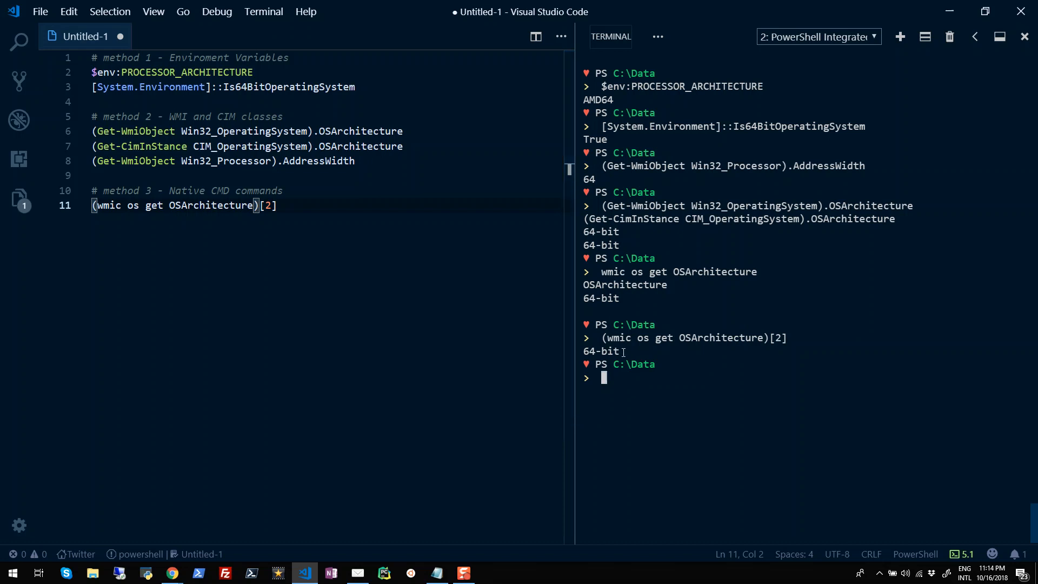
{"action": "double_click", "coordinate": [600, 350]}
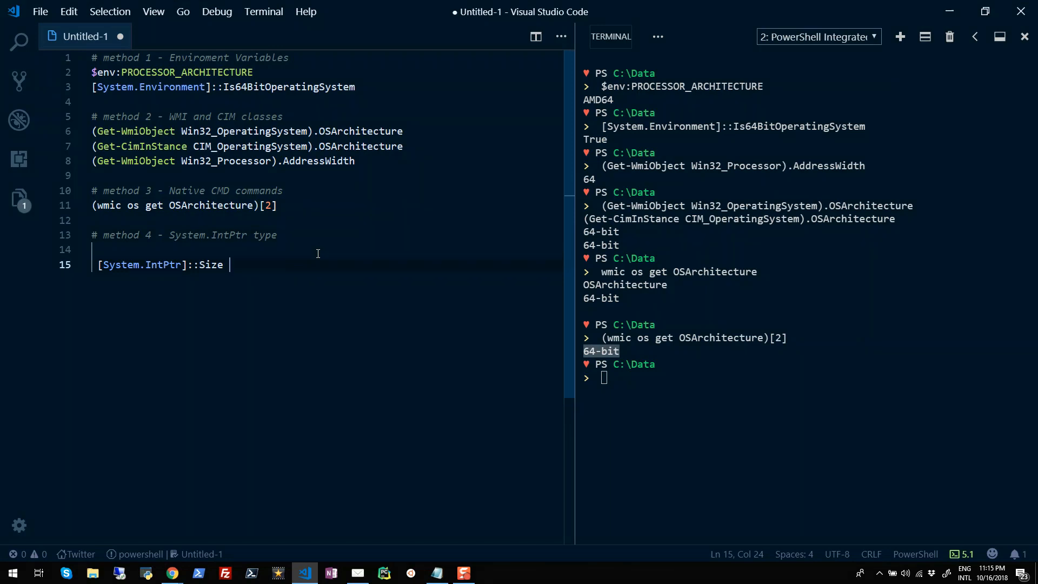
Check the [System.IntPtr]::Size line and its if/else block, which print 8 and 64-bit
{"action": "double_click", "coordinate": [141, 264]}
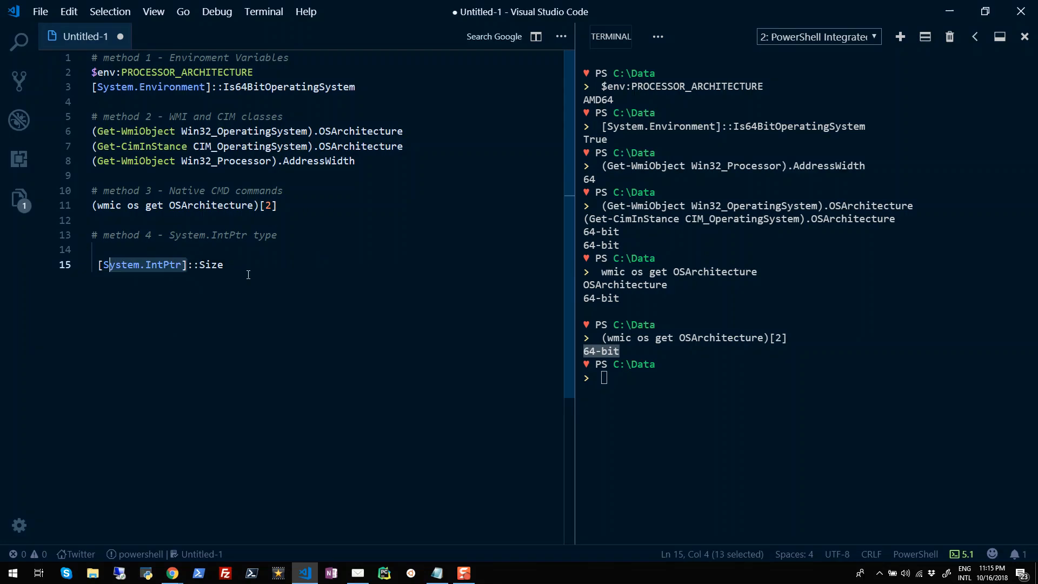
{"action": "left_click", "coordinate": [224, 264]}
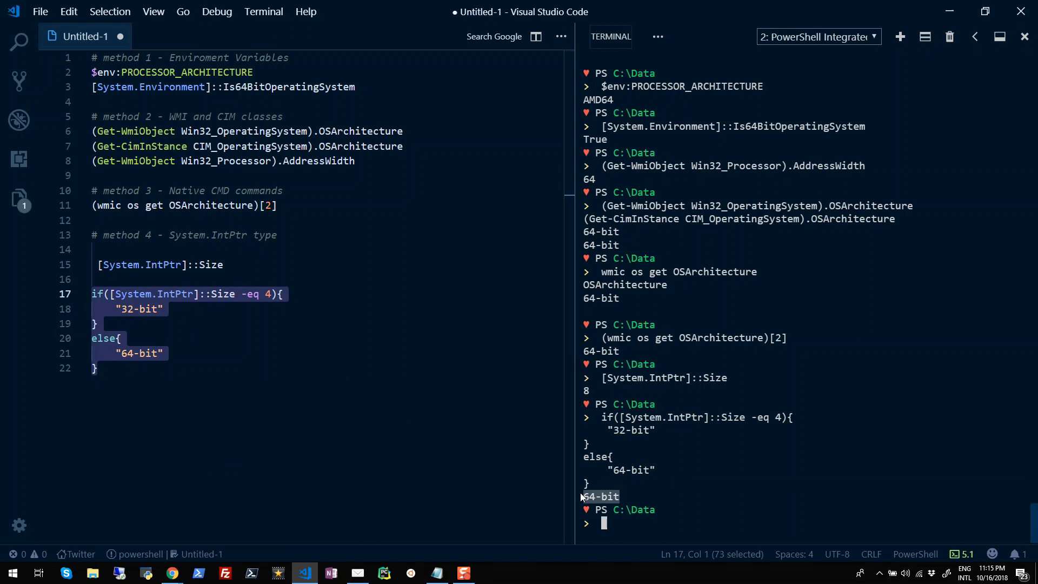
{"action": "mouse_move", "coordinate": [583, 498]}
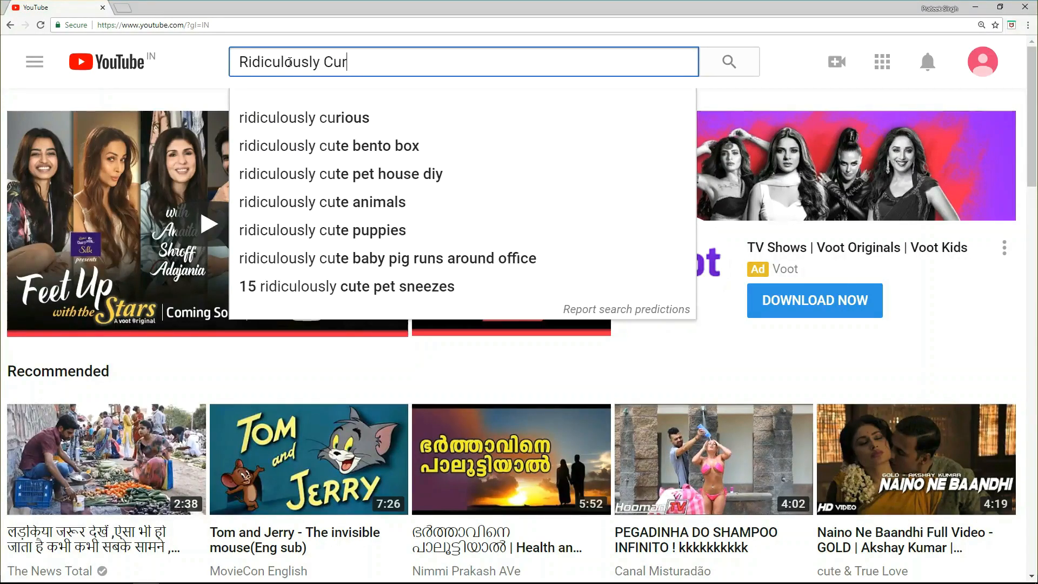
Search YouTube for Ridiculously Curious and scroll its channel page to the Azure Cloud Shell playlist
{"action": "left_click", "coordinate": [304, 118]}
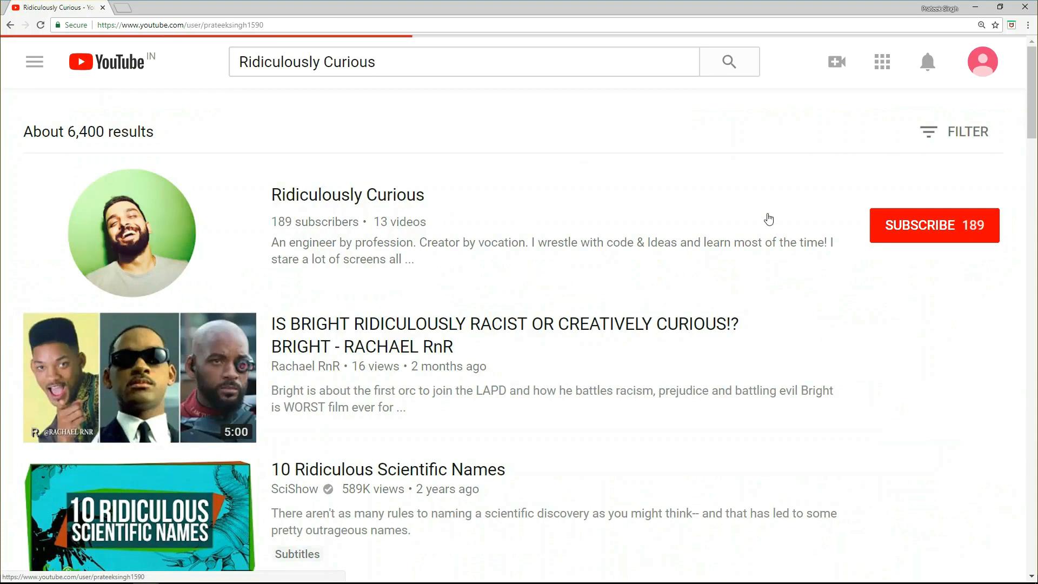
{"action": "left_click", "coordinate": [347, 194]}
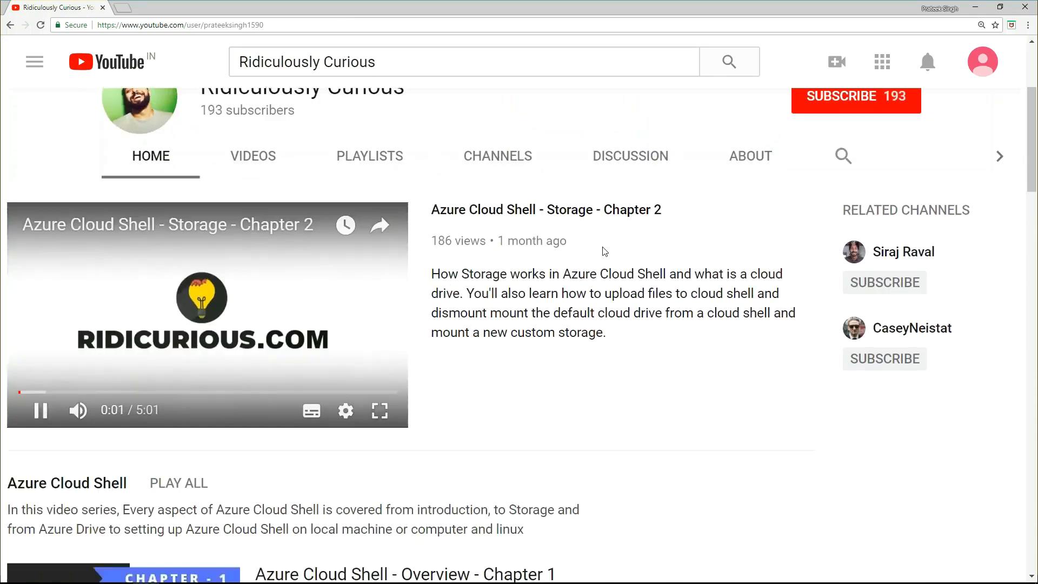
{"action": "scroll", "scroll_direction": "down", "scroll_amount": 3}
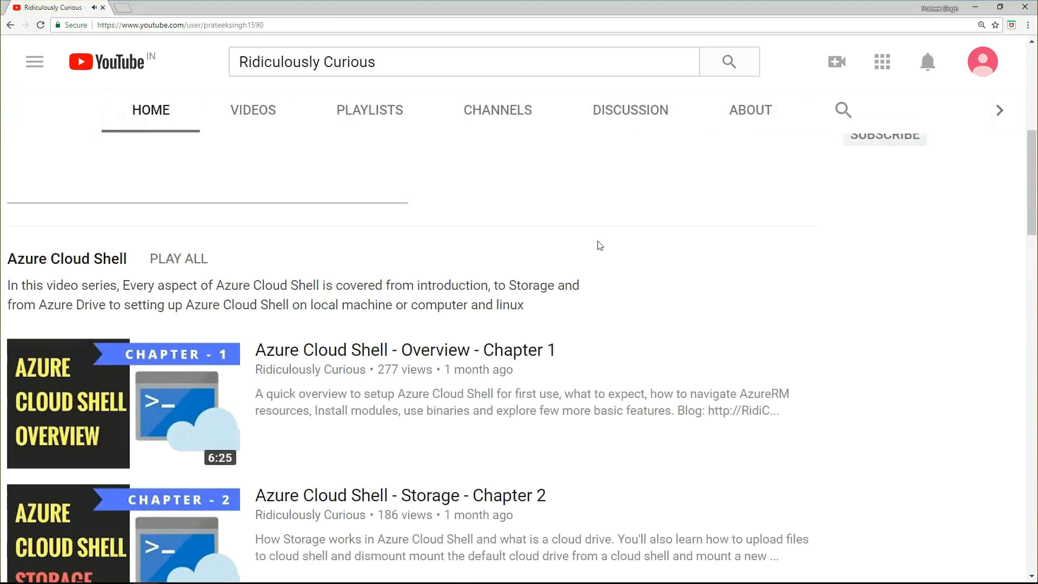